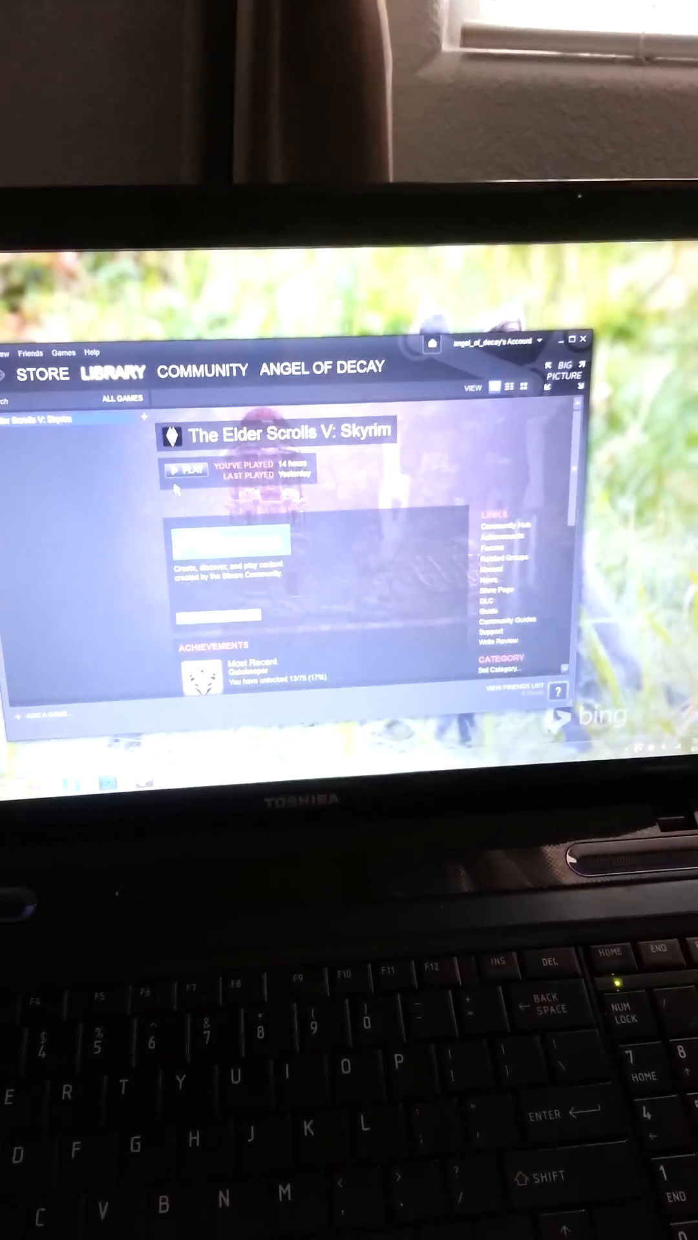
Step: Launch Skyrim from its Steam library page and open System > Settings (Gameplay, Display, Audio)
click(187, 469)
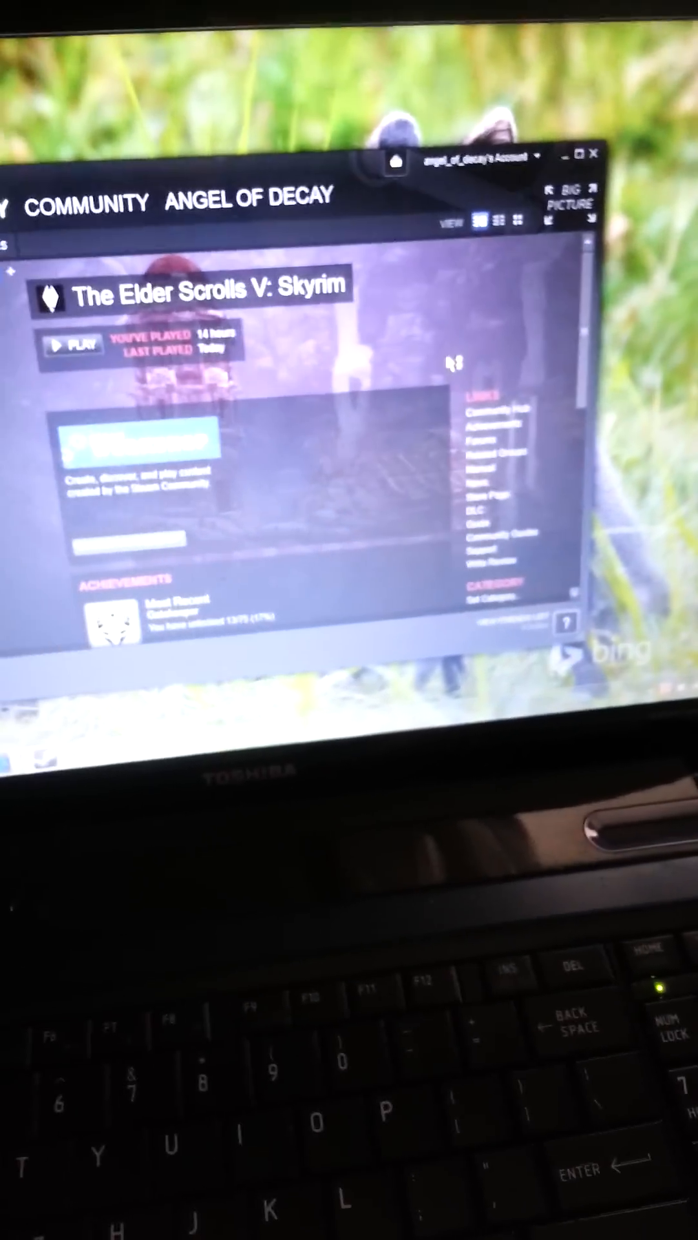
click(73, 343)
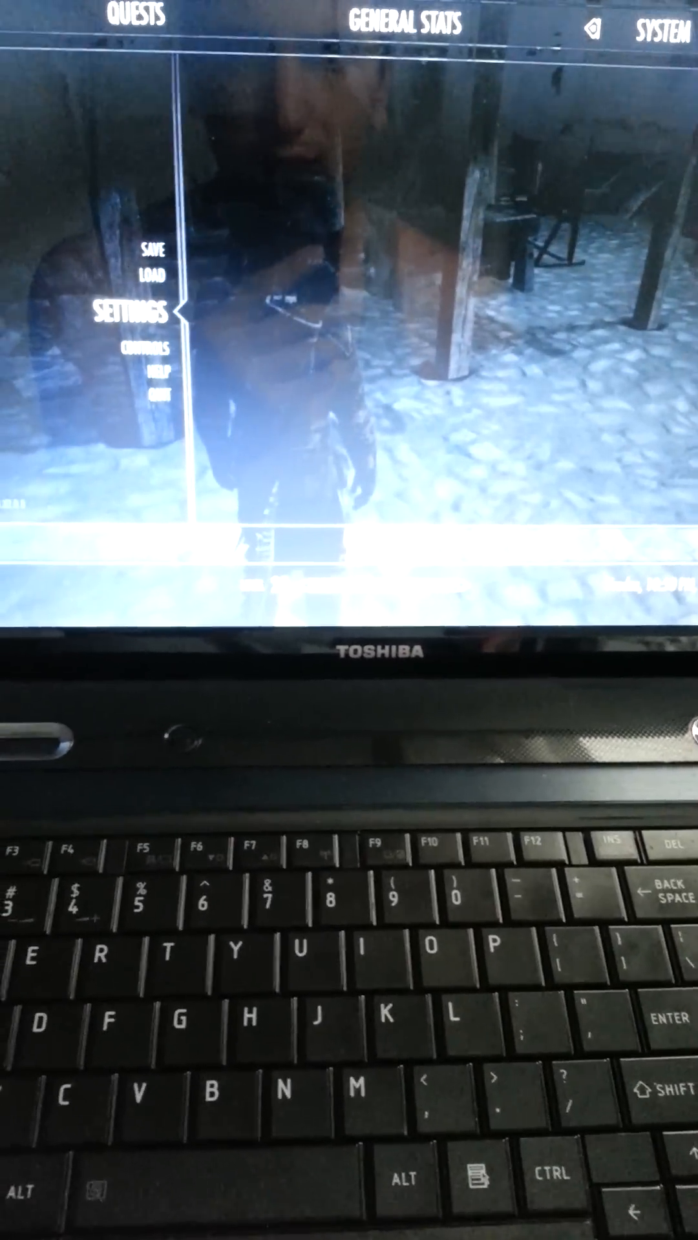
click(131, 311)
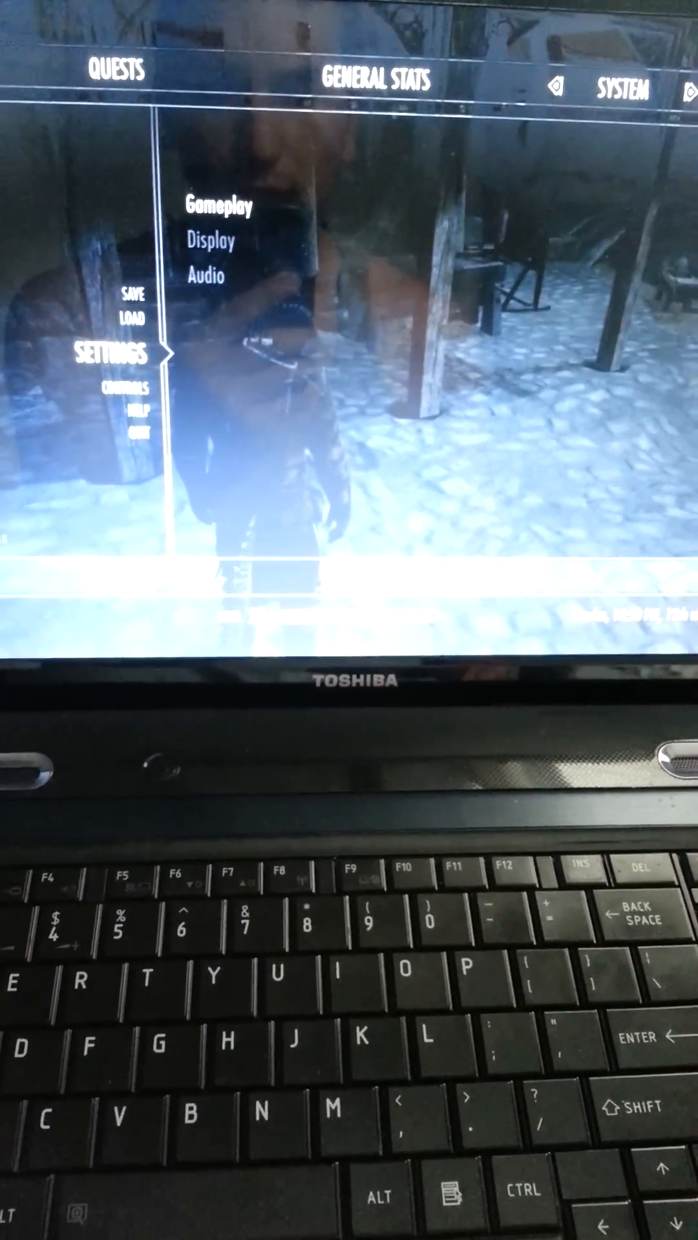